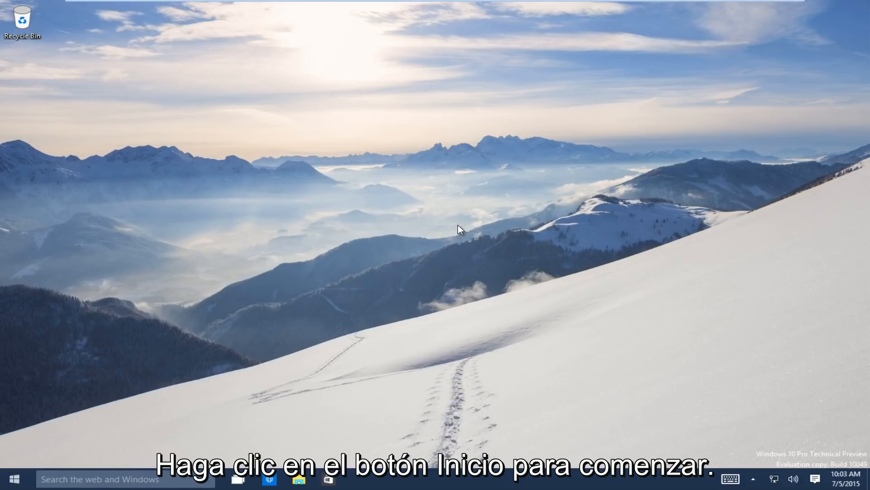
mouse_move(27, 456)
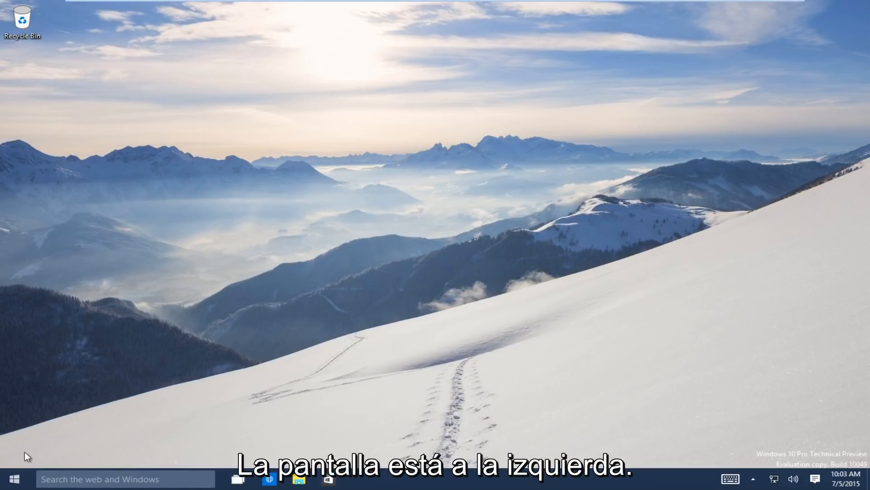
Launch Settings from Start and go into Update & recovery.
left_click(13, 479)
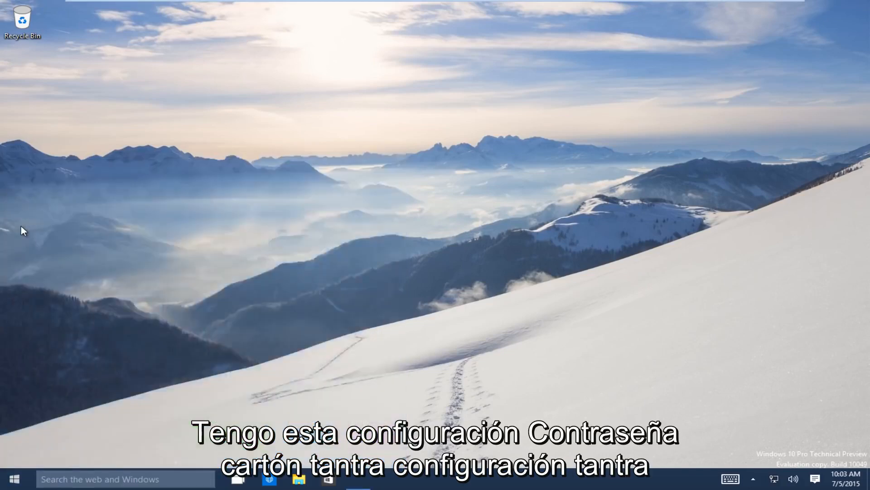
left_click(358, 479)
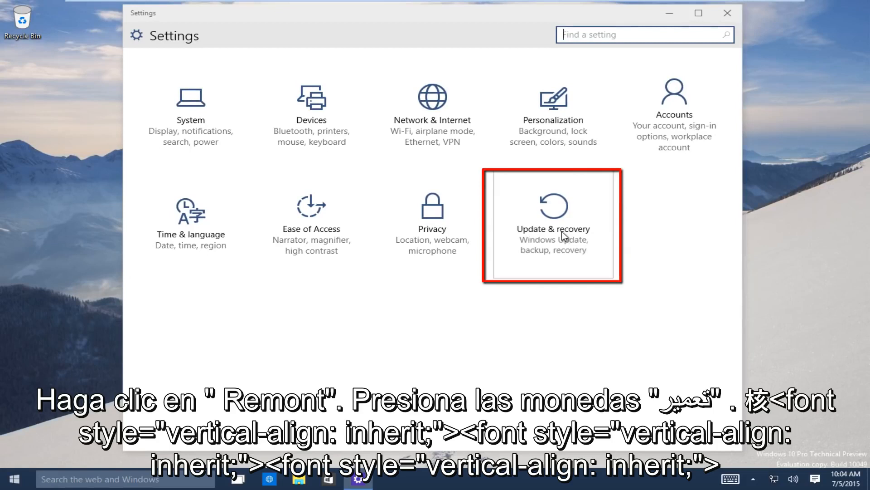
left_click(552, 228)
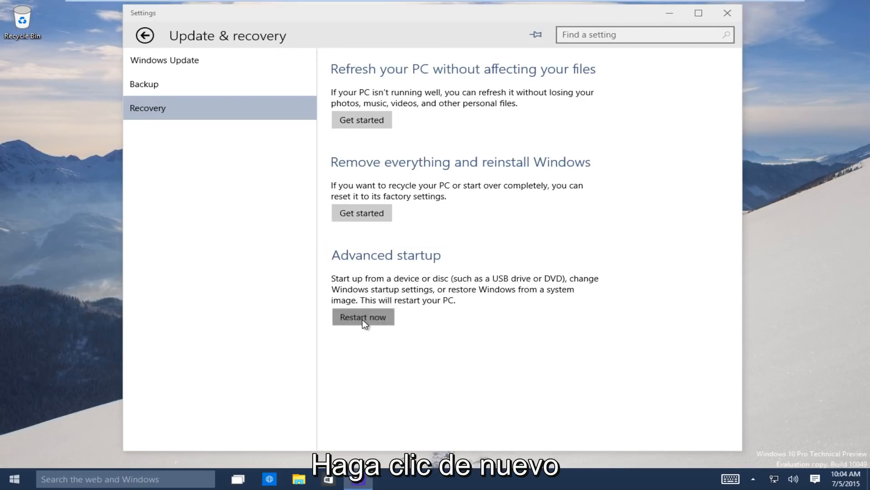
Use Restart now under Advanced startup to reboot into the recovery environment.
left_click(362, 317)
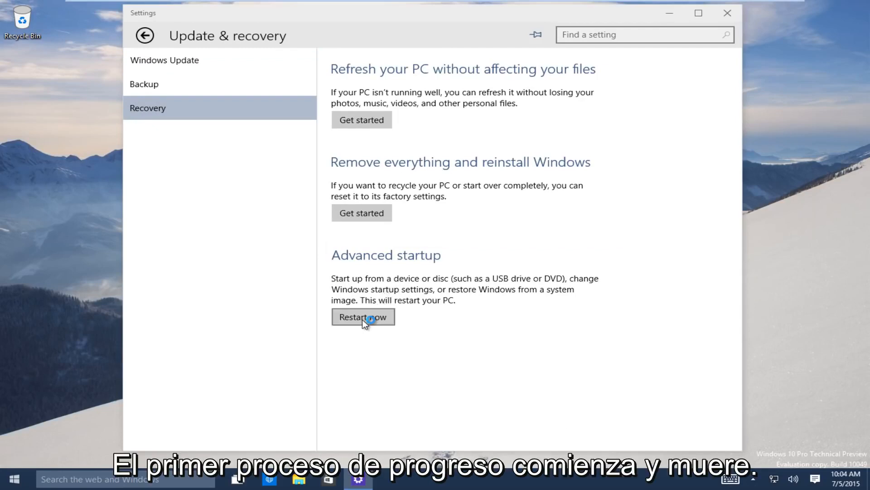
left_click(363, 316)
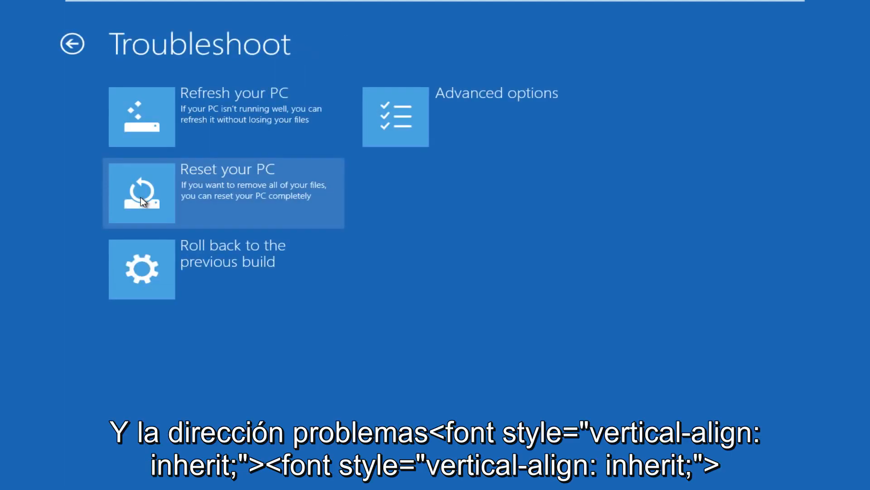
mouse_move(408, 116)
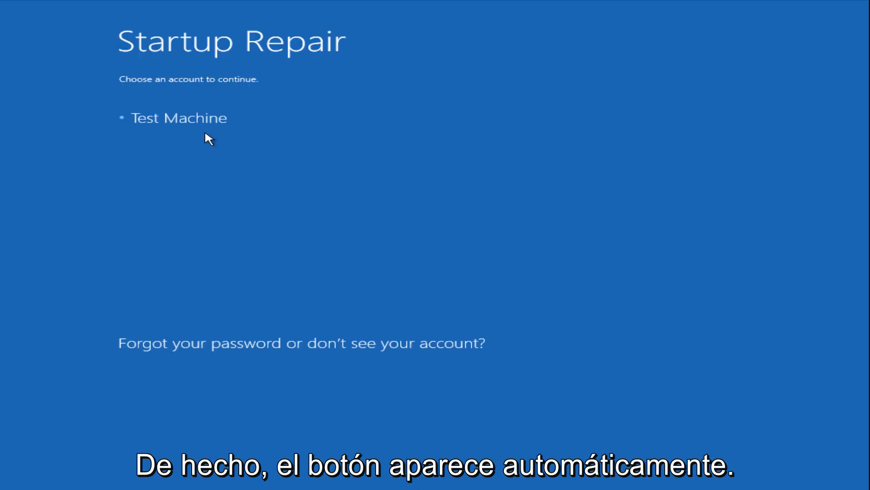
Select the listed account and enter its password so Startup Repair can proceed.
left_click(179, 118)
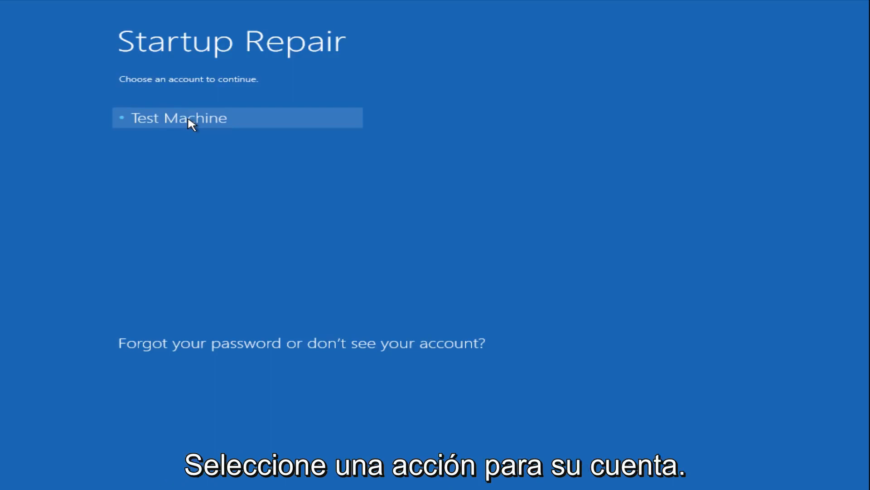
mouse_move(183, 145)
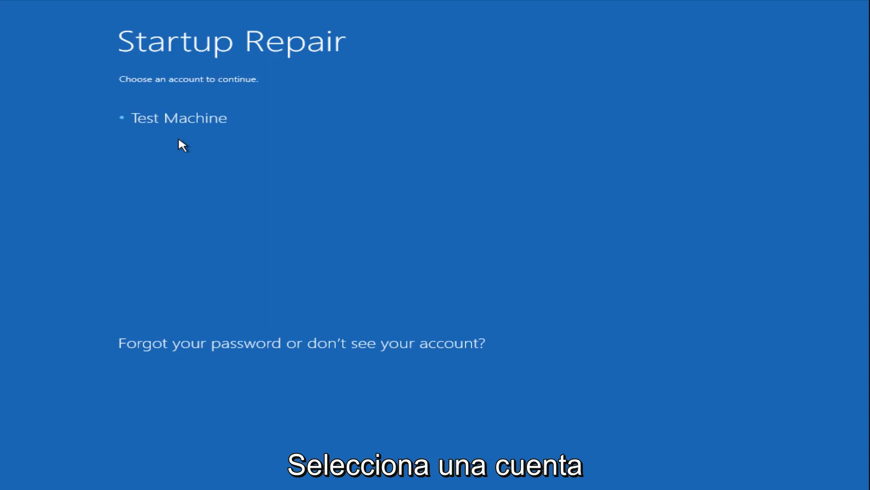
mouse_move(202, 153)
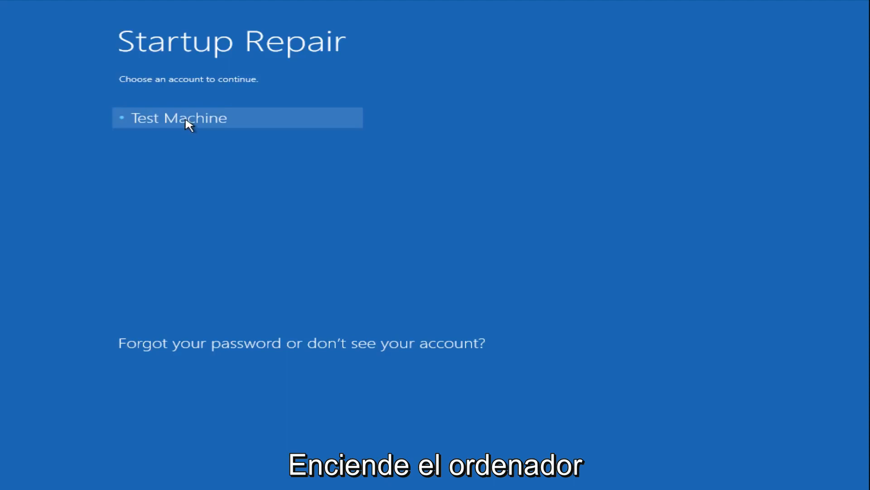
left_click(179, 118)
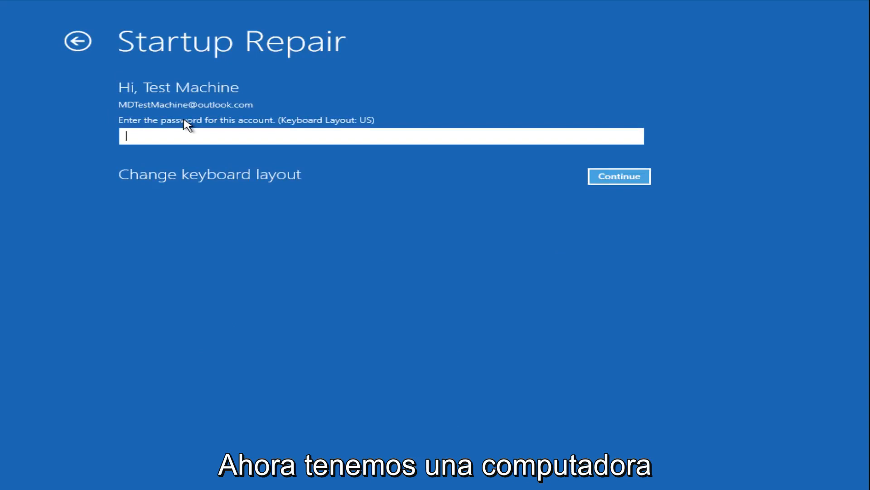
left_click(618, 176)
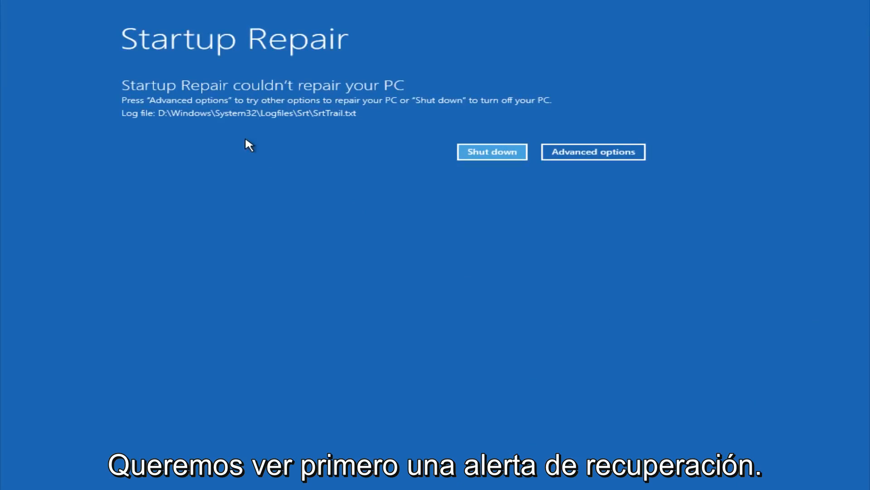
mouse_move(397, 91)
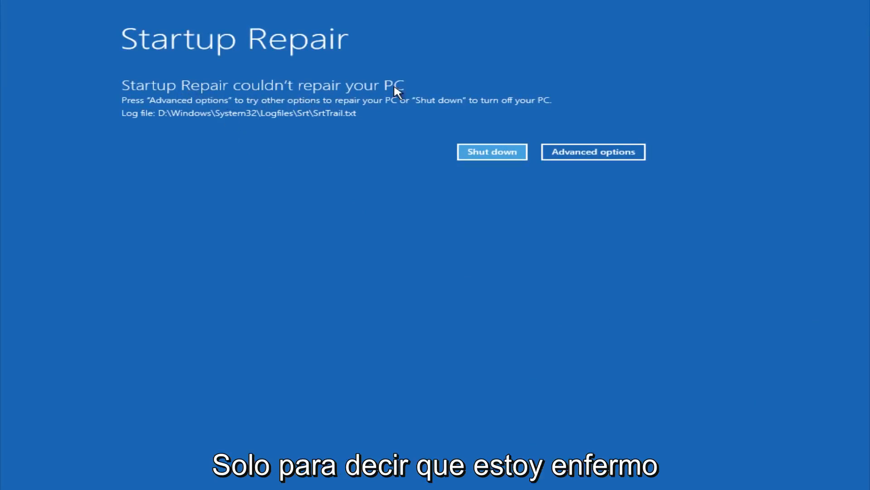
mouse_move(383, 97)
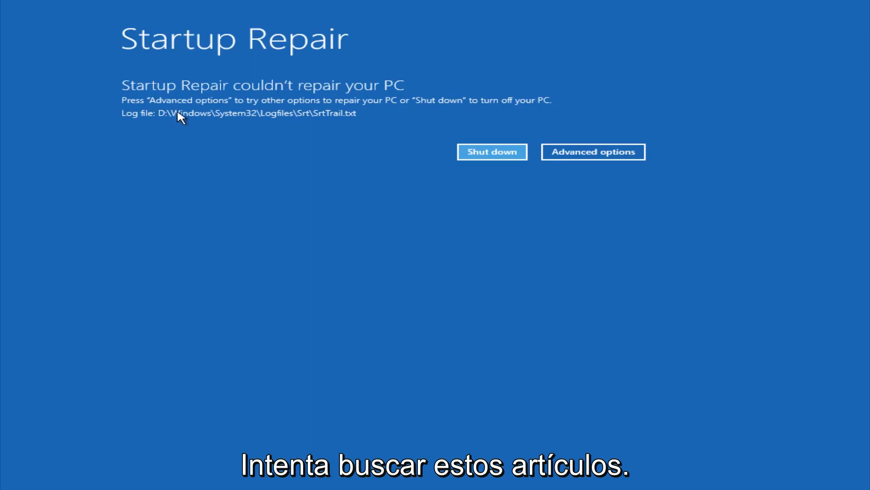
mouse_move(341, 121)
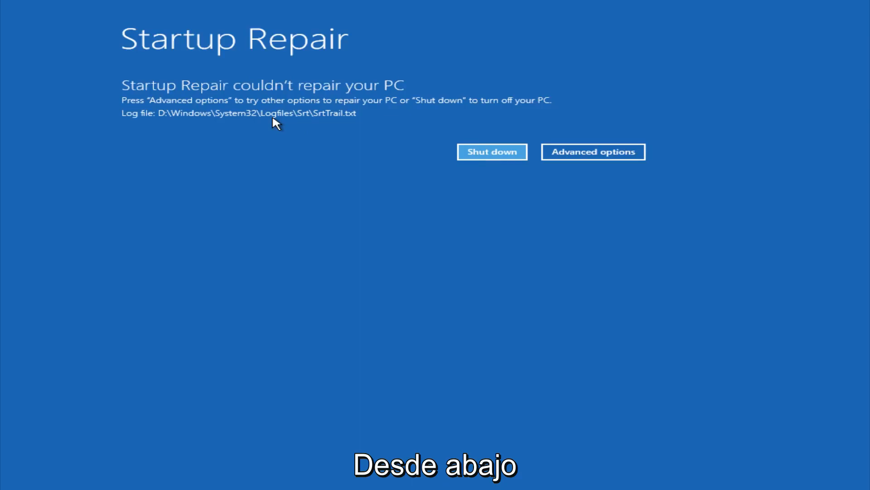
mouse_move(348, 122)
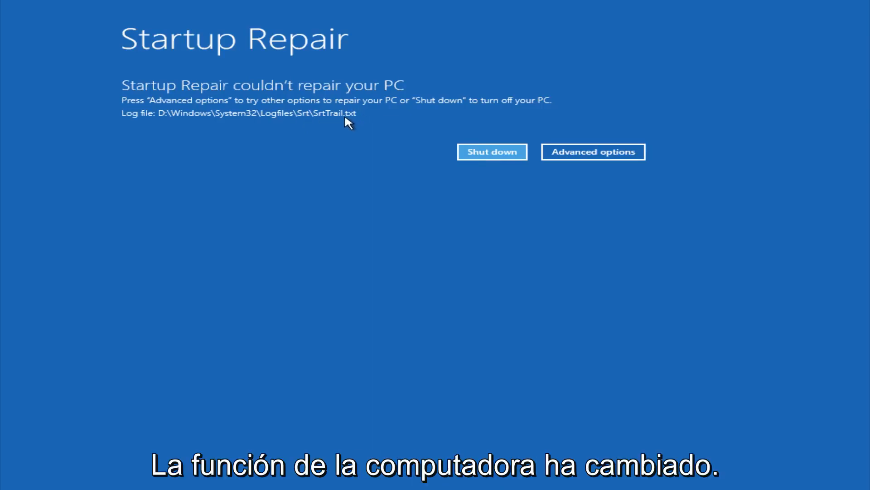
mouse_move(342, 118)
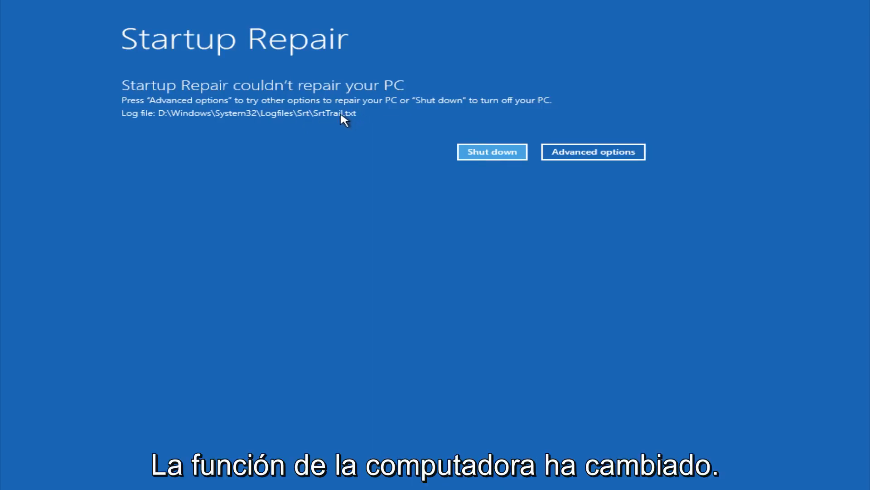
Leave the couldn't-repair result via Advanced options to reach Choose an option.
left_click(593, 151)
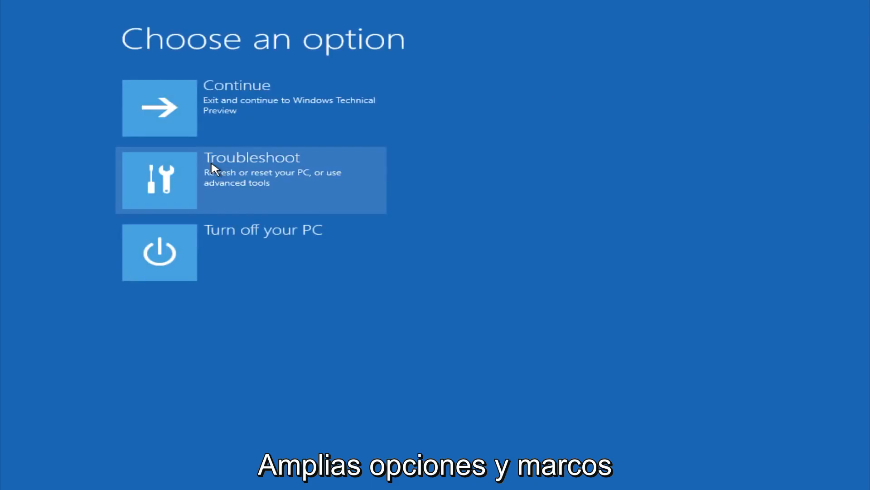
Enter the Troubleshoot section from the Choose an option menu.
left_click(250, 179)
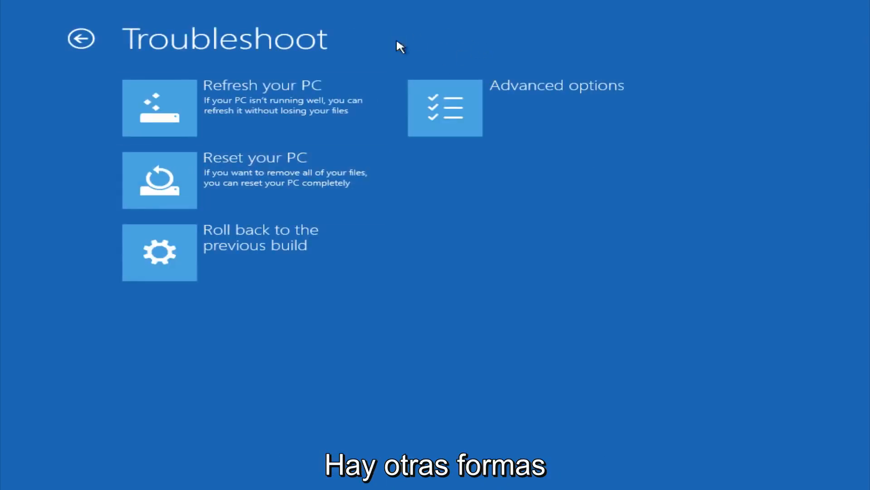
mouse_move(175, 111)
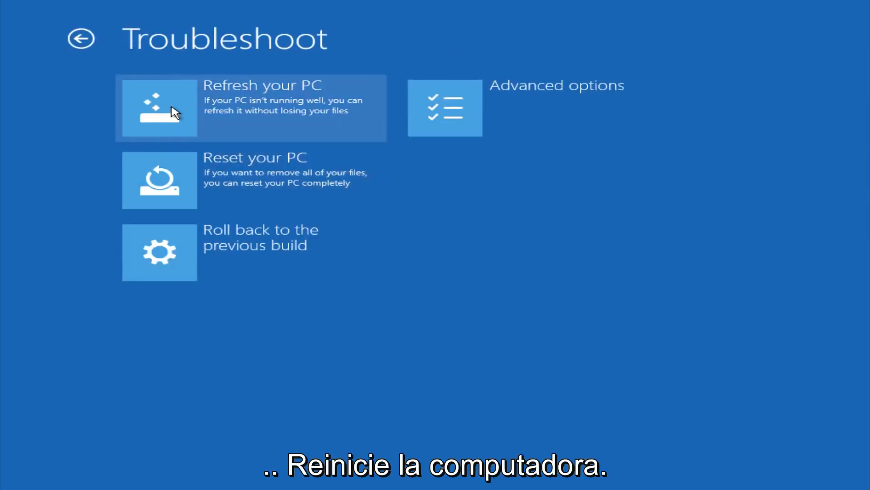
mouse_move(192, 107)
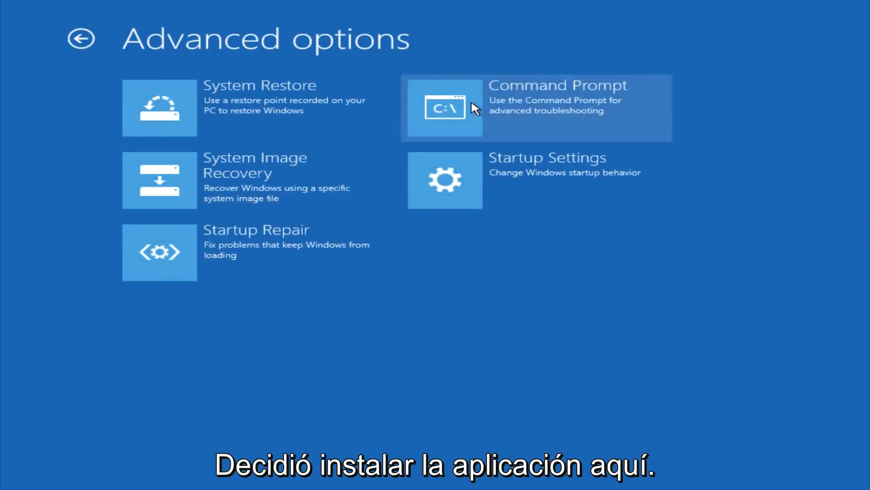
mouse_move(299, 119)
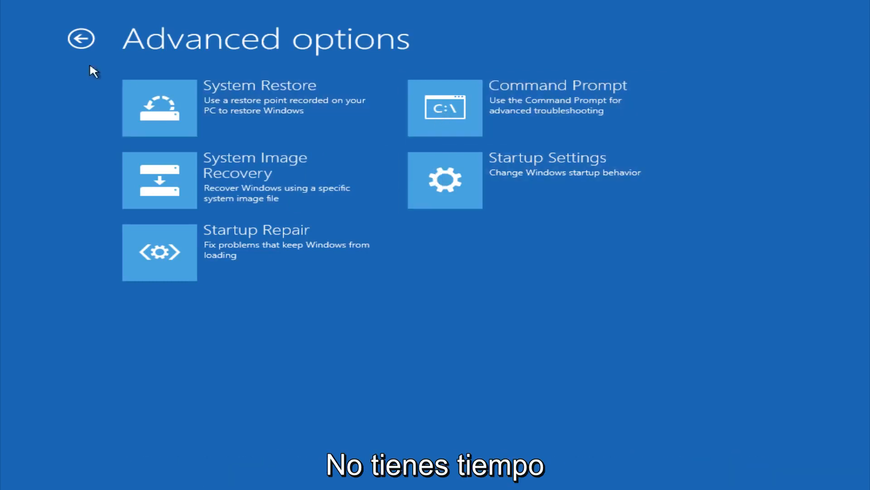
Back out of Advanced options twice to return to Choose an option.
left_click(81, 39)
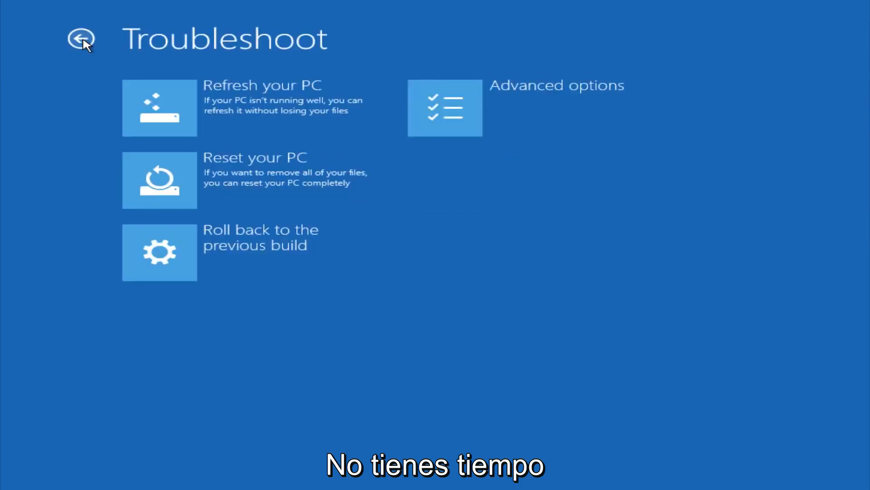
left_click(81, 39)
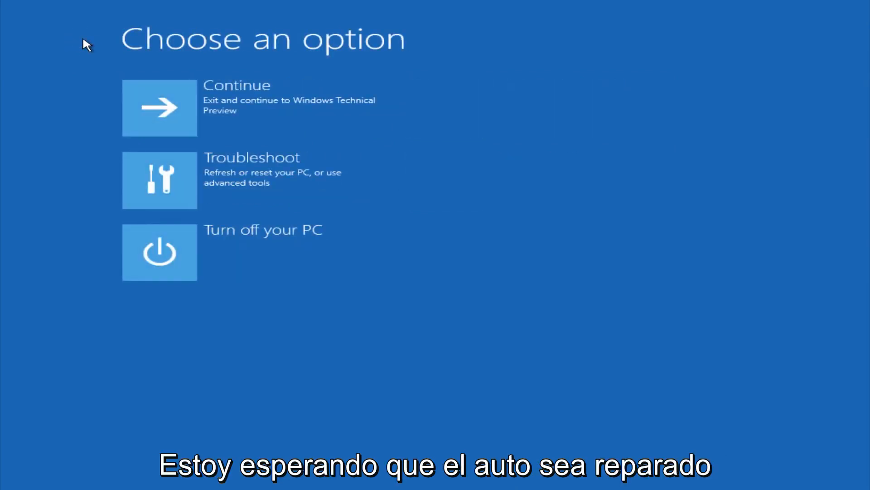